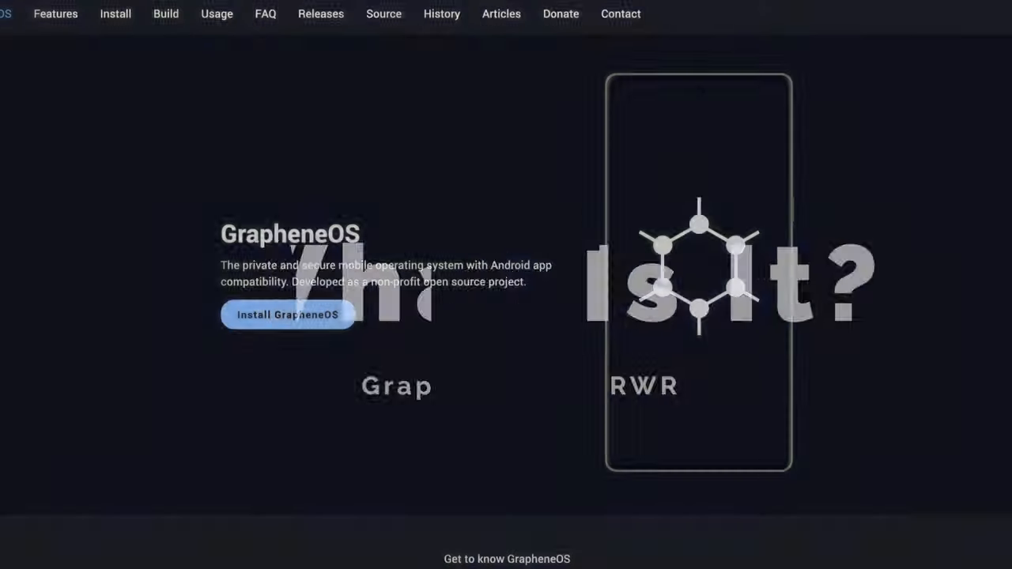
# Step: Scroll the GrapheneOS FAQ through the factory reset protection and bundled apps answers
pyautogui.scroll(-3)
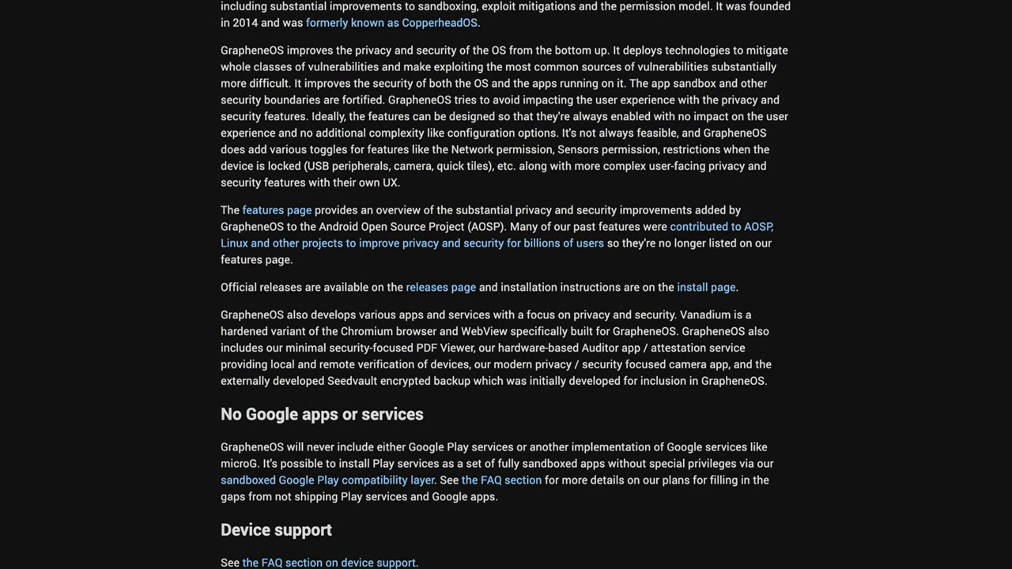
pyautogui.scroll(-3)
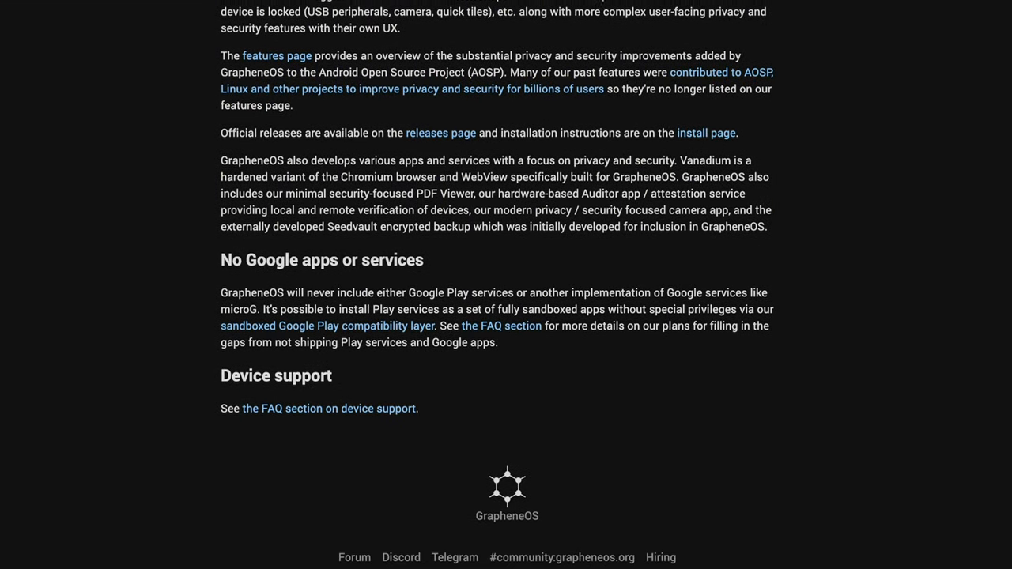
pyautogui.scroll(3)
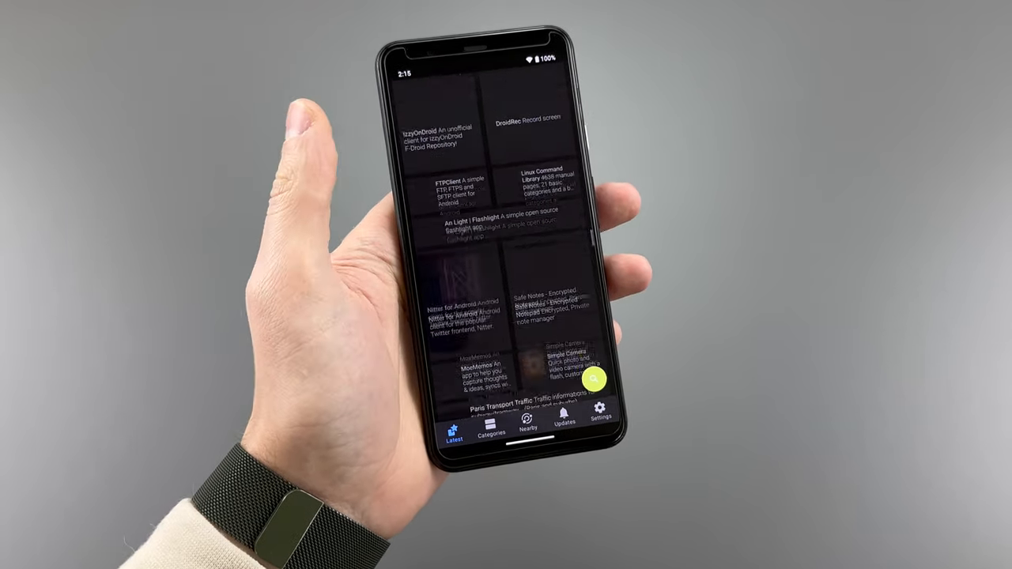
pyautogui.scroll(-3)
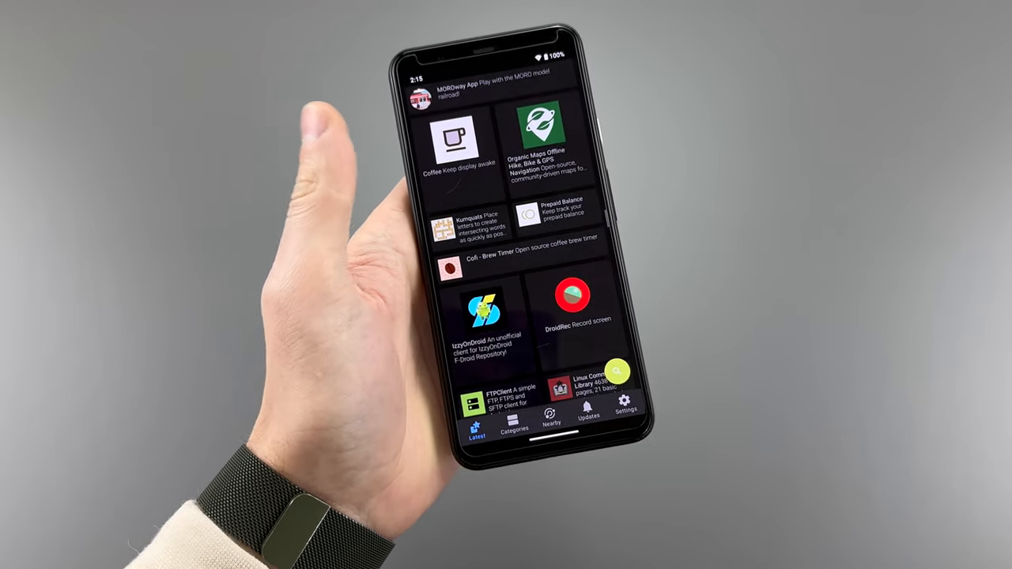
pyautogui.scroll(-3)
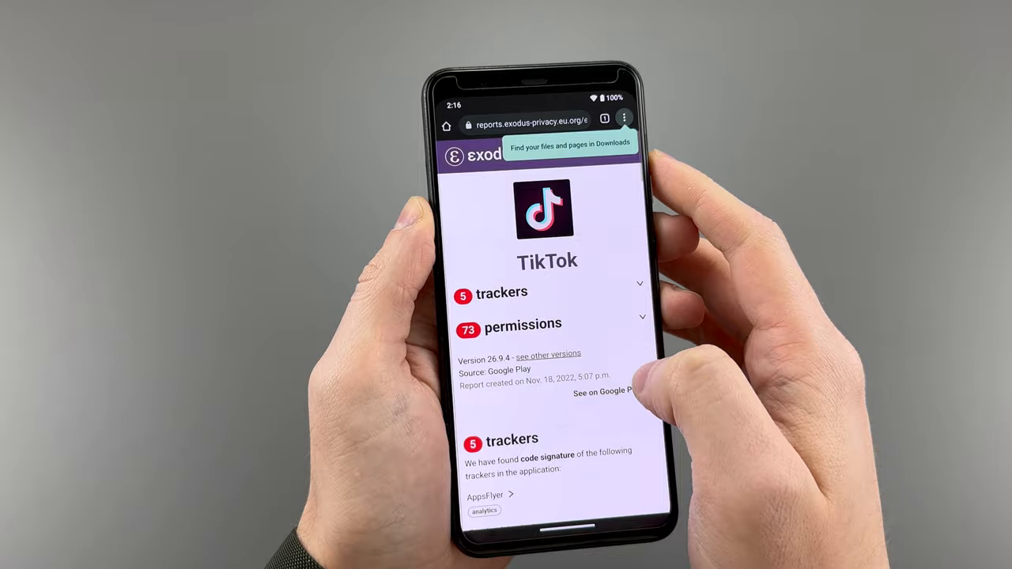
pyautogui.scroll(-3)
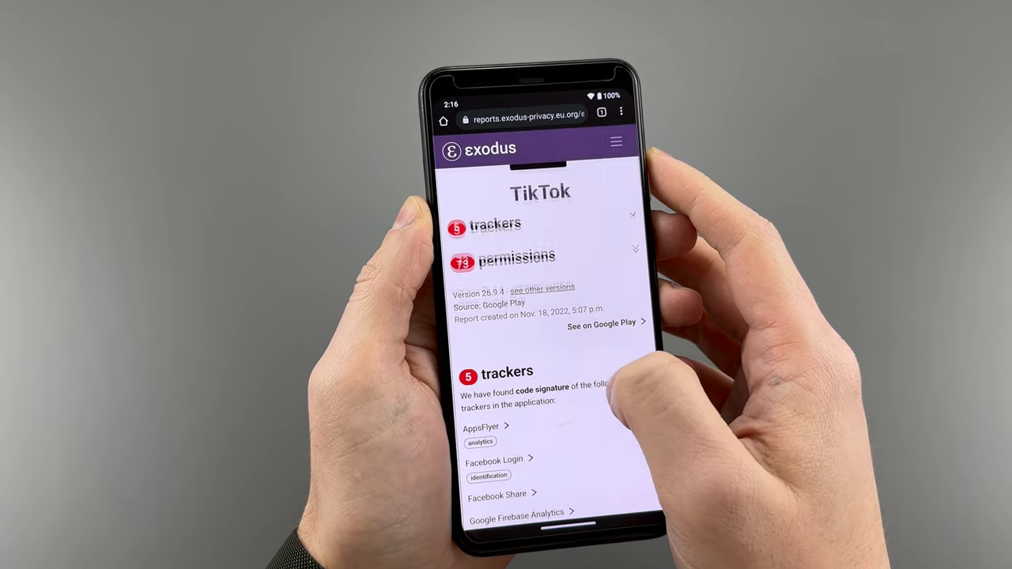
pyautogui.scroll(-3)
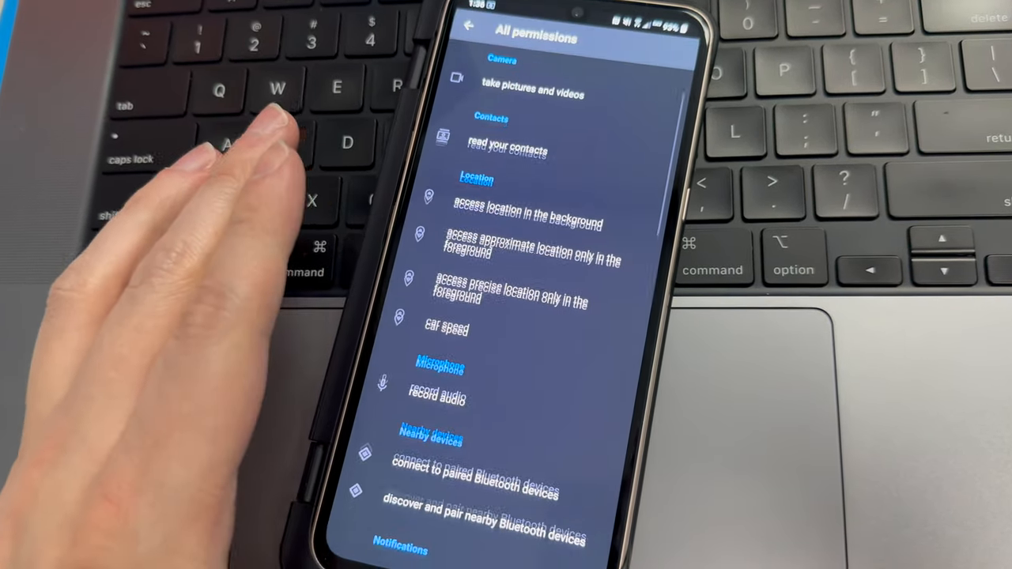
pyautogui.scroll(-3)
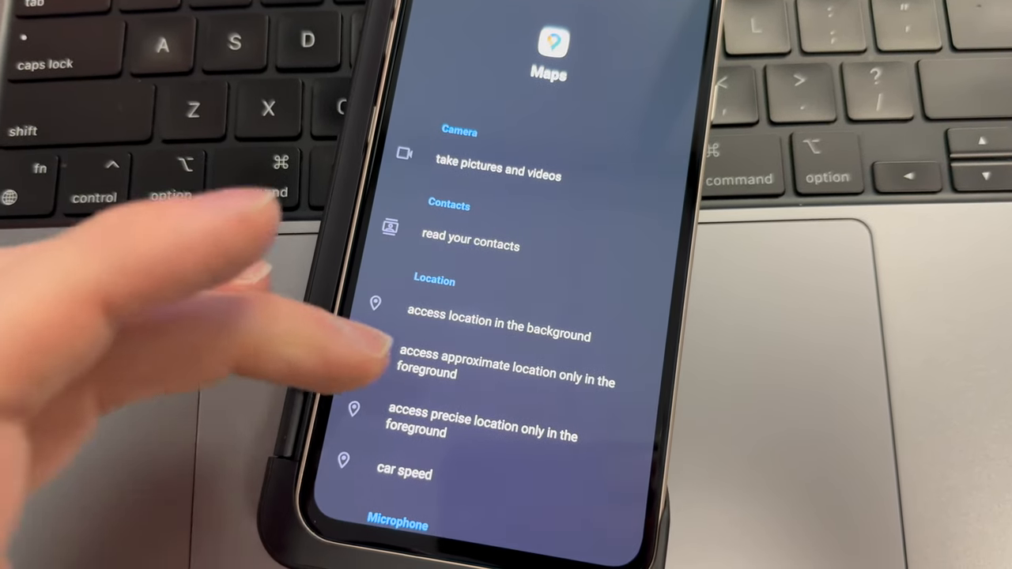
pyautogui.scroll(-3)
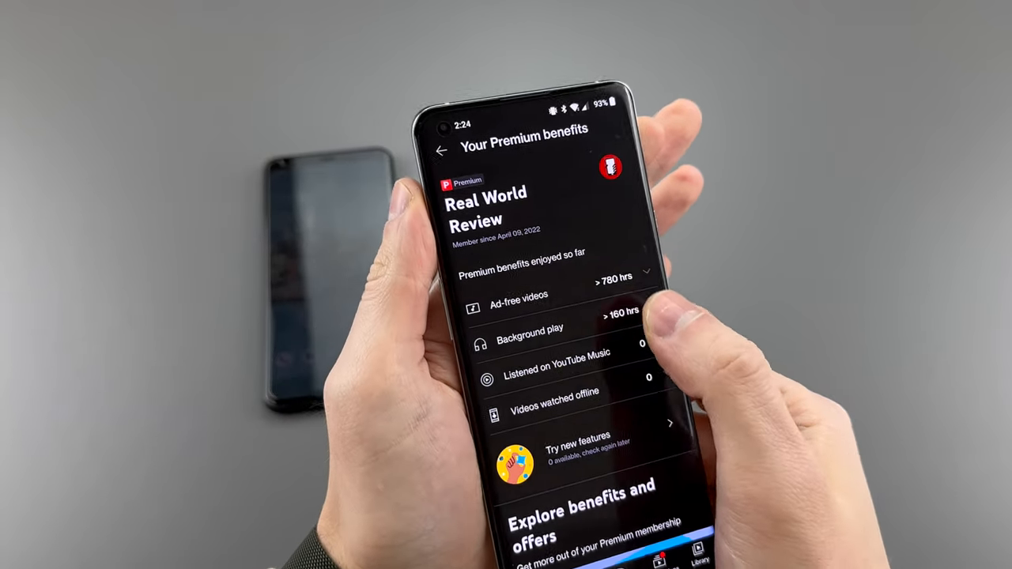
# Step: On the phone, follow the trending Russell Wilson search results and a result page
pyautogui.click(528, 296)
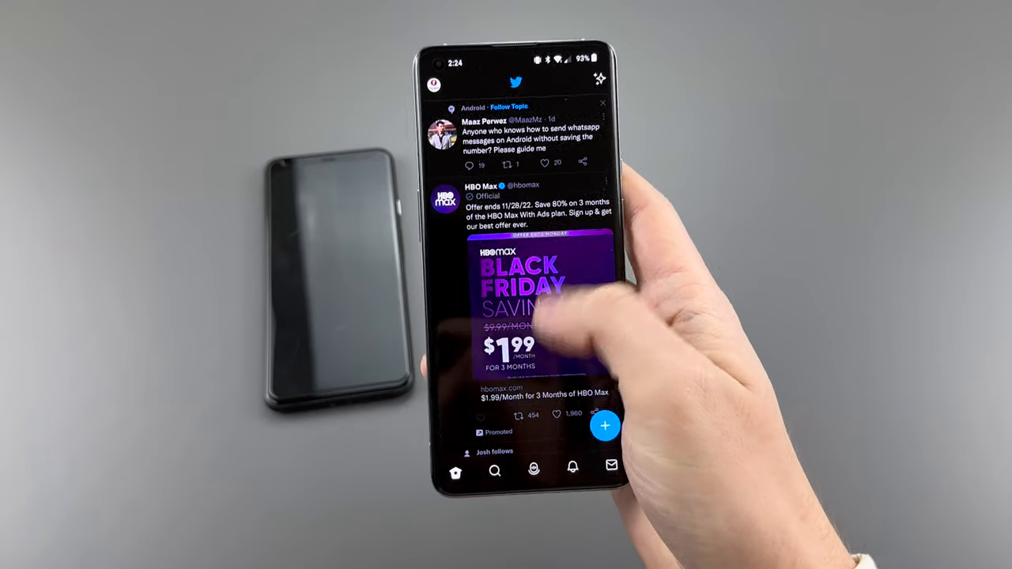
pyautogui.scroll(-3)
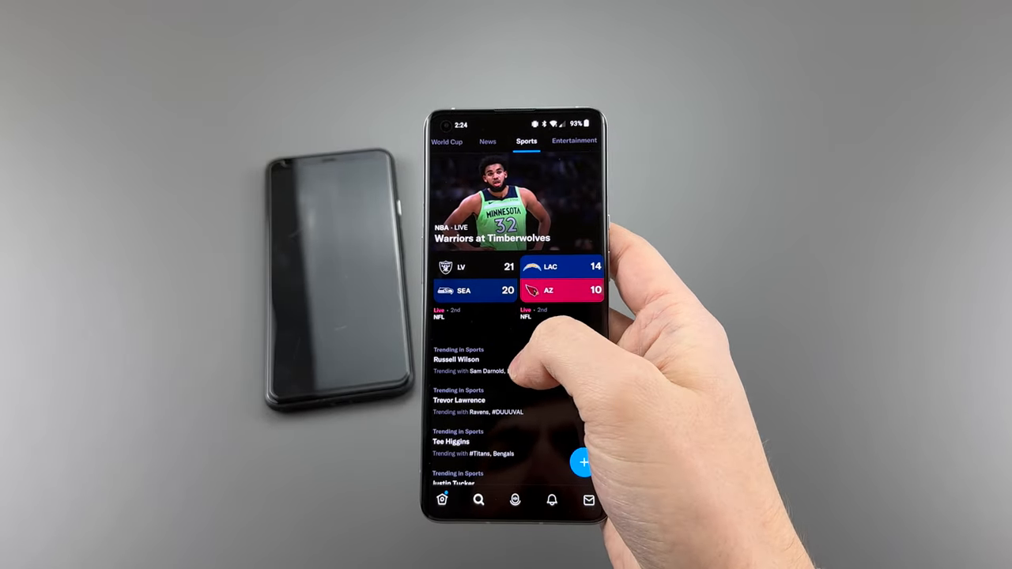
pyautogui.click(455, 360)
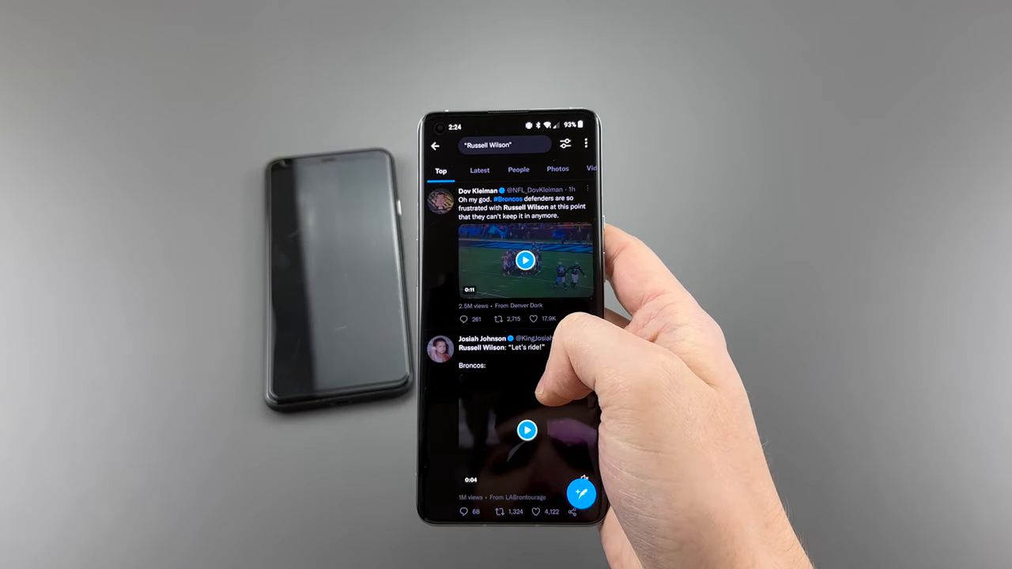
pyautogui.scroll(-3)
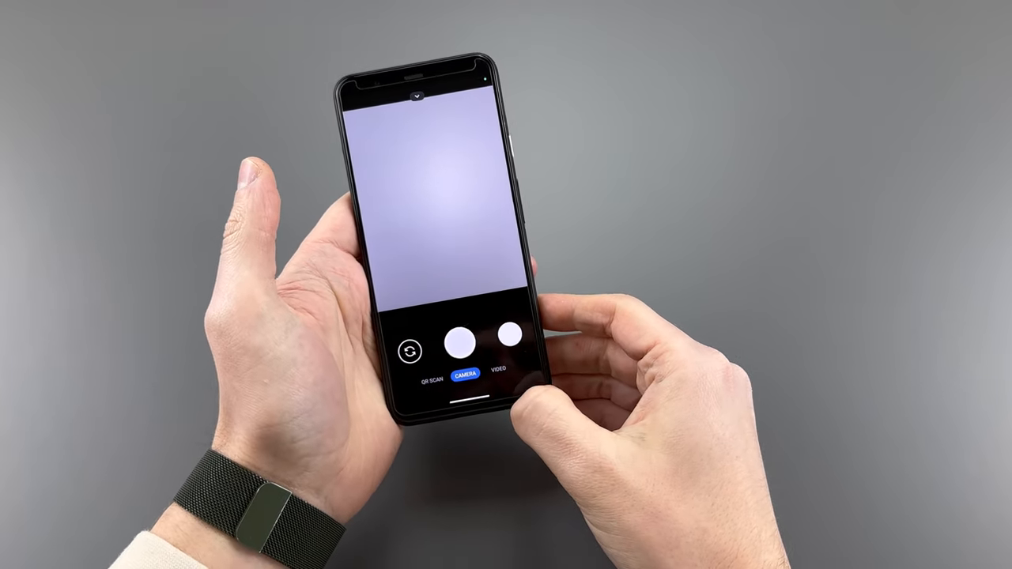
pyautogui.click(500, 381)
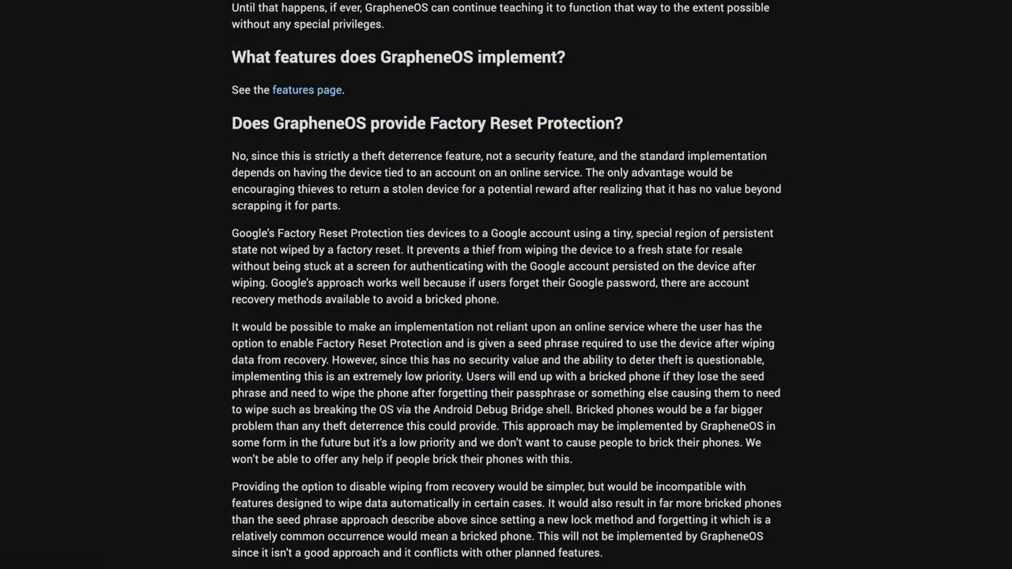
# Step: Scroll down to the 'What is the roadmap for GrapheneOS?' FAQ answer
pyautogui.scroll(-3)
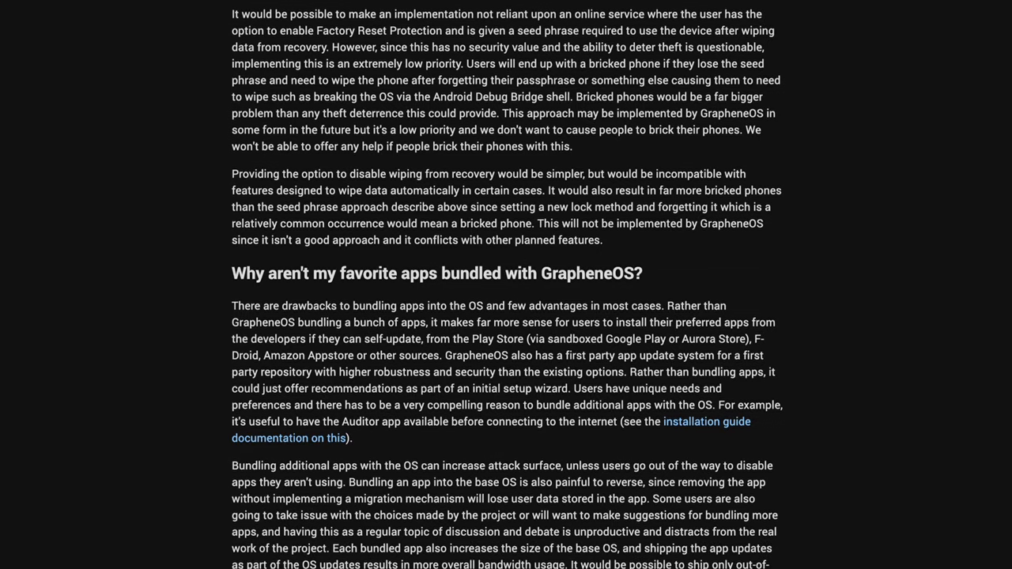
pyautogui.scroll(-3)
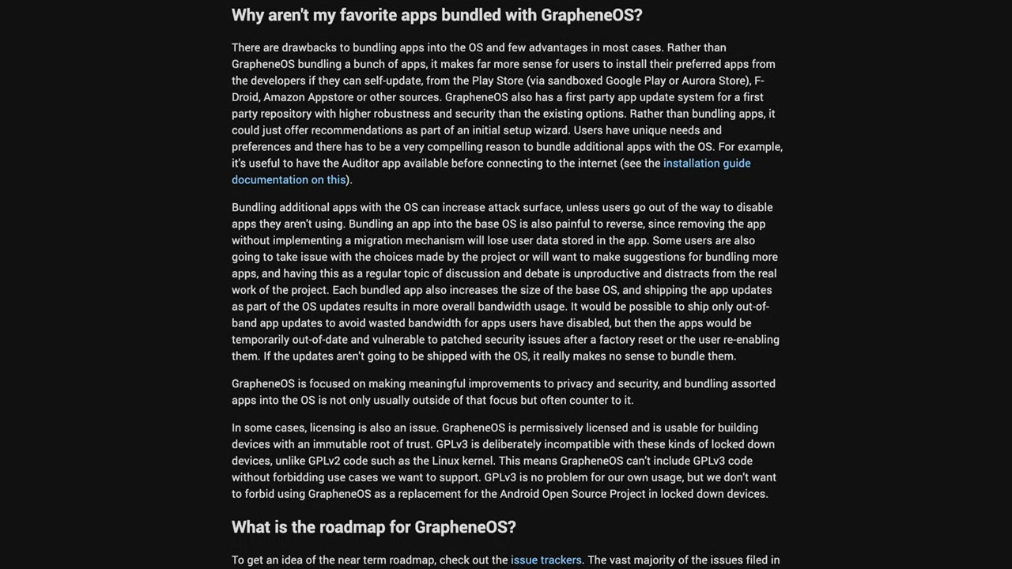
pyautogui.scroll(-3)
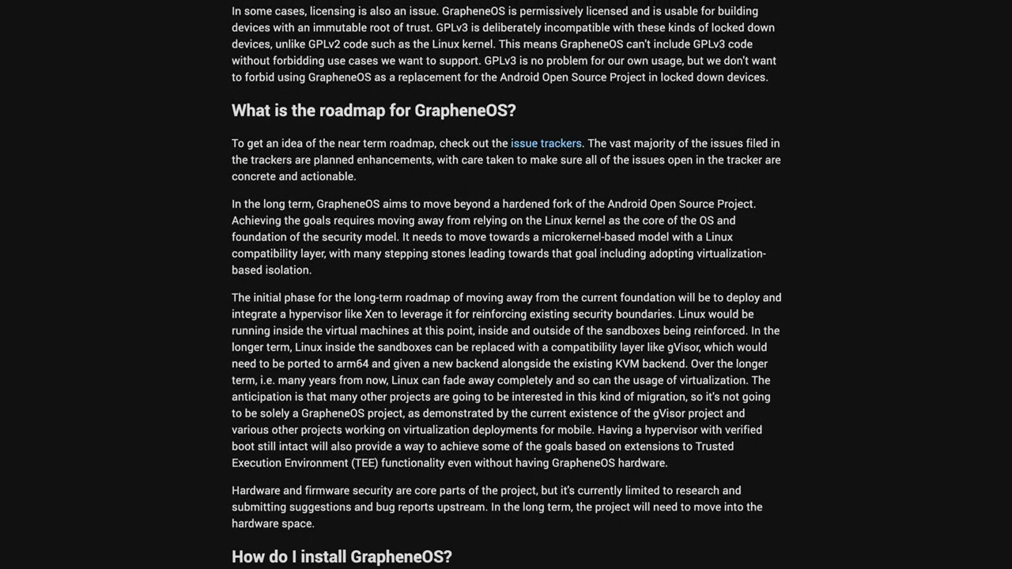
pyautogui.scroll(-3)
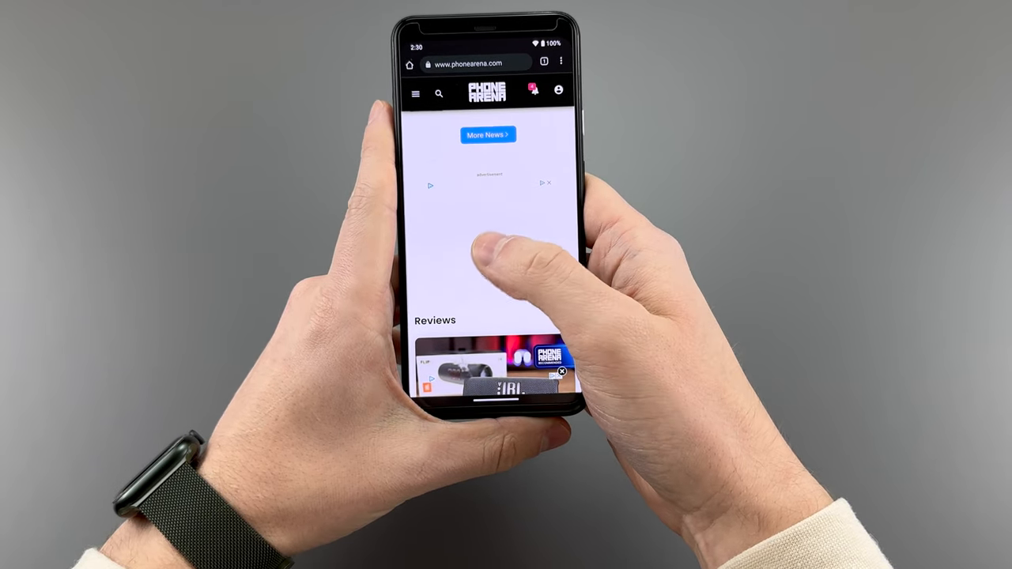
# Step: Scroll PhoneArena's homepage past Popular Stories into the Black Friday deal articles
pyautogui.scroll(-3)
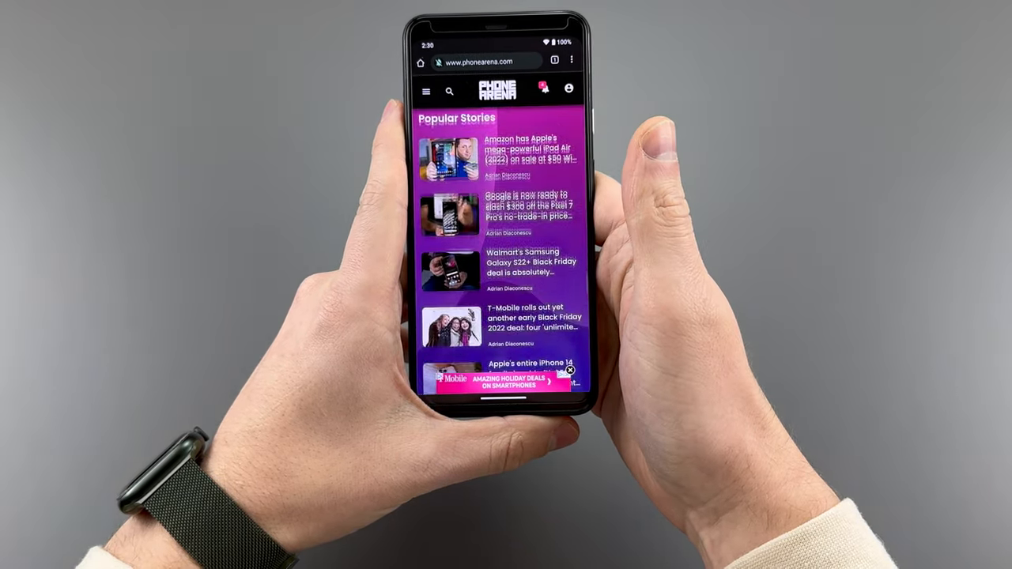
pyautogui.scroll(-3)
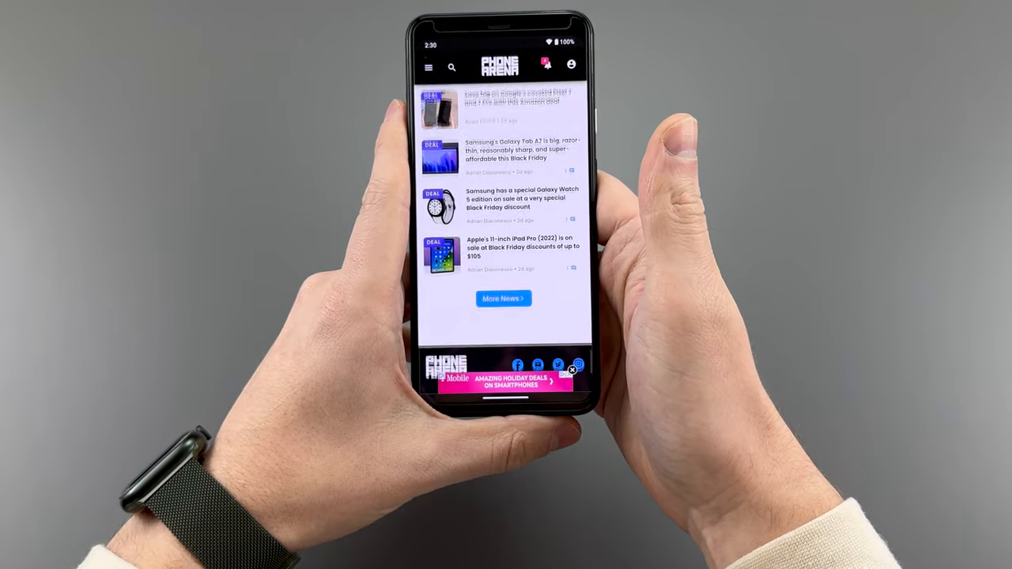